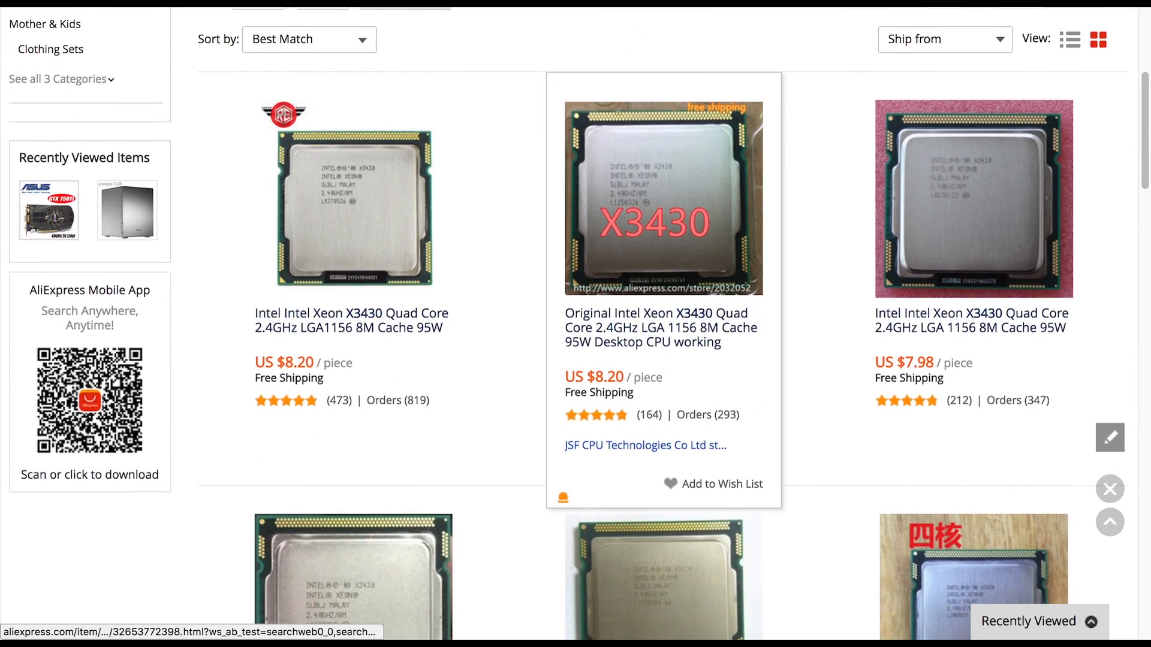
{"action": "scroll", "scroll_direction": "down", "scroll_amount": 3}
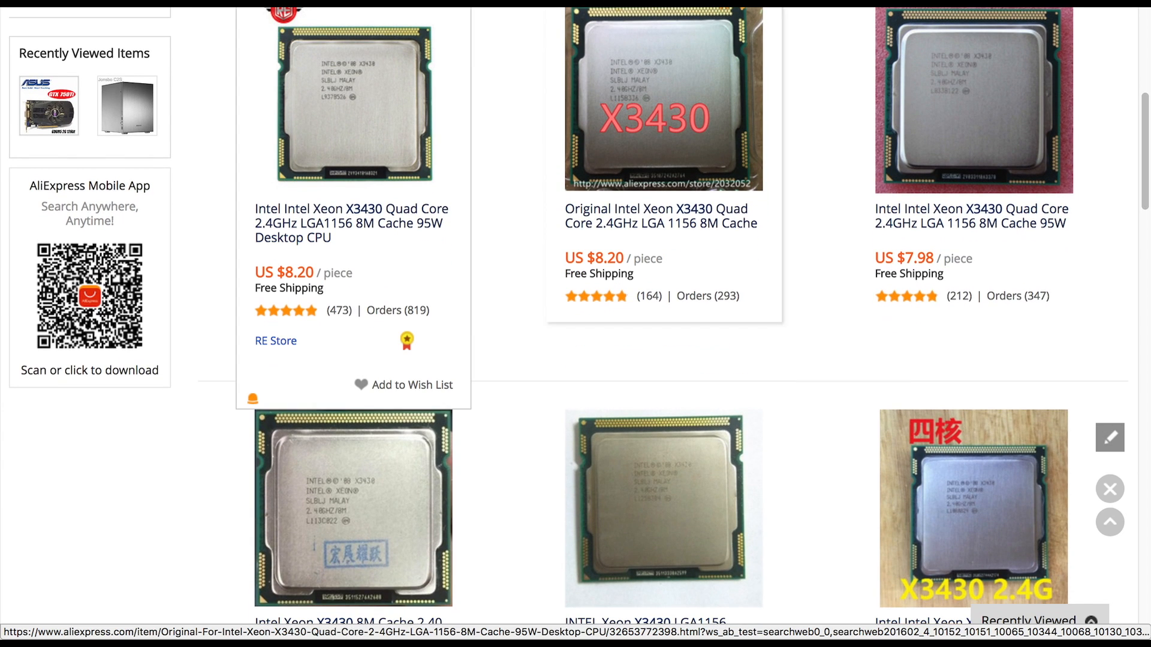
{"action": "mouse_move", "coordinate": [350, 223]}
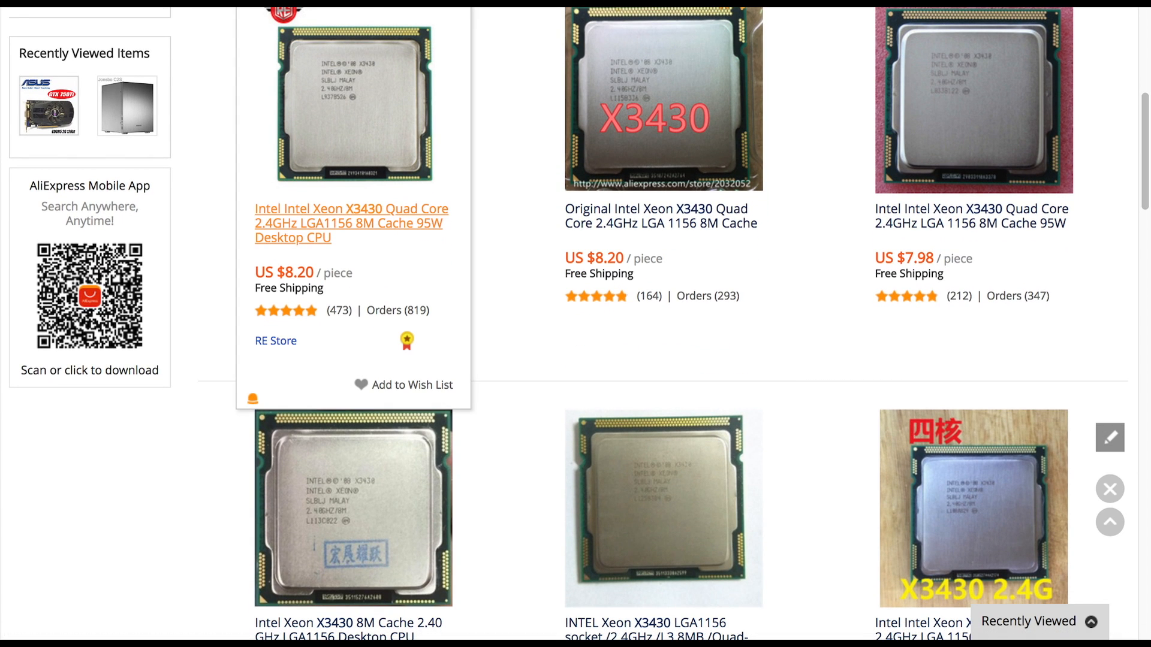